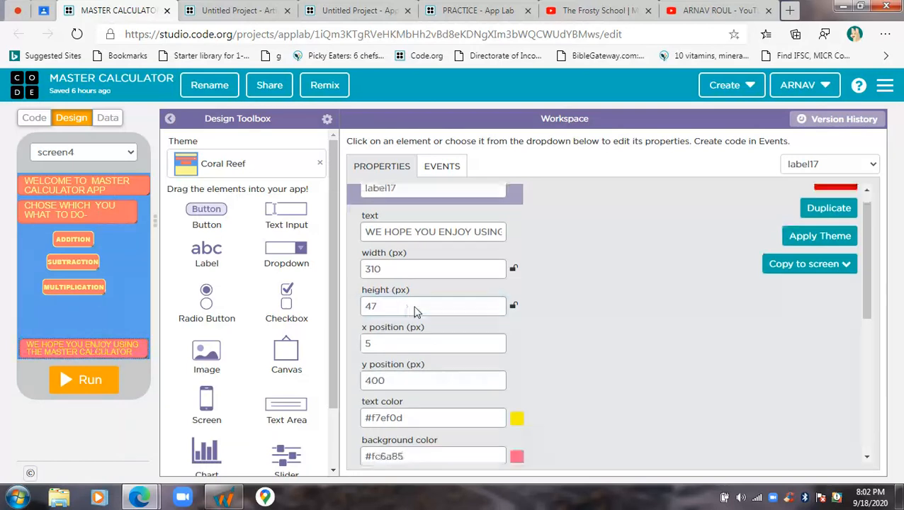
# Step: Set label17's font size to 15 px so the closing 'We hope you enjoy' message fits
pyautogui.scroll(-3)
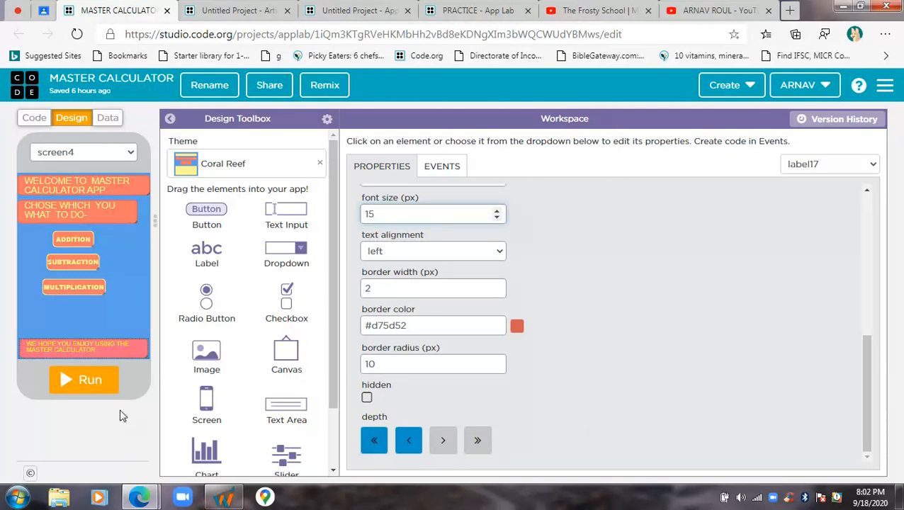
pyautogui.click(73, 262)
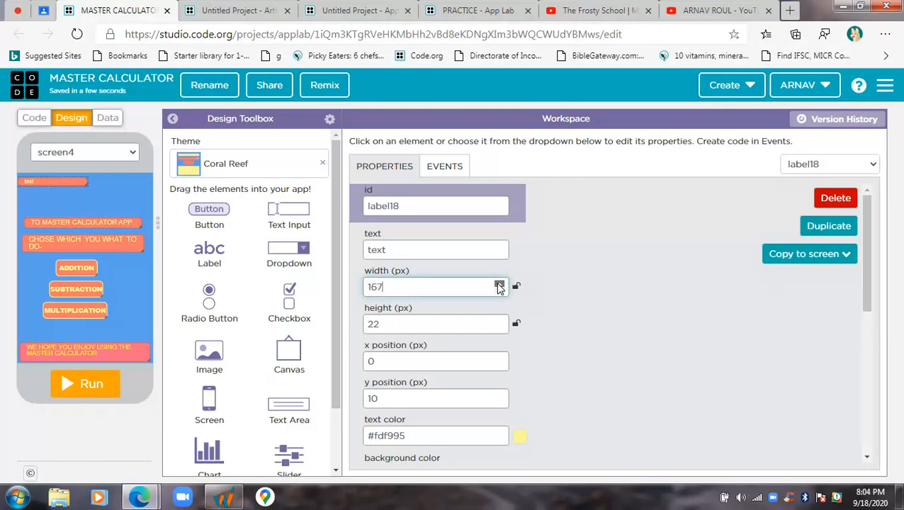
pyautogui.click(519, 279)
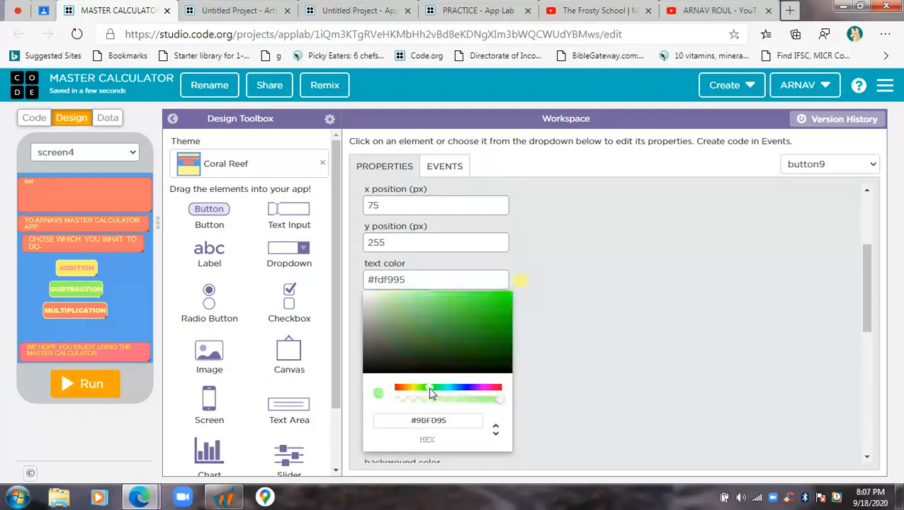